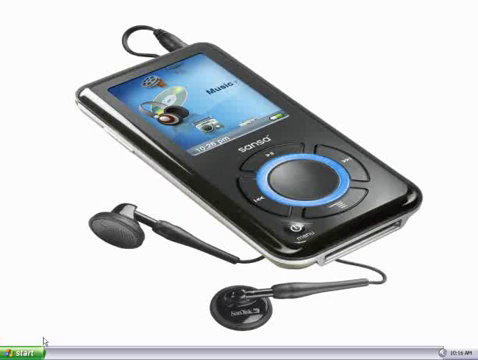
- Show the inserted Sublime audio CD's track list in the Rip view
left_click(22, 352)
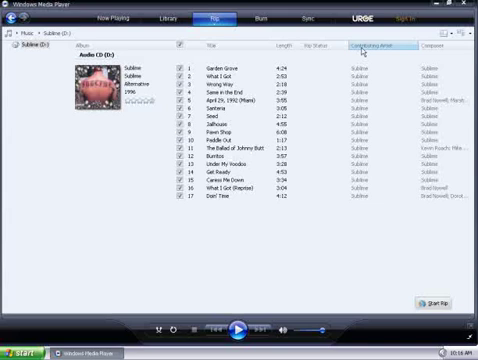
right_click(104, 90)
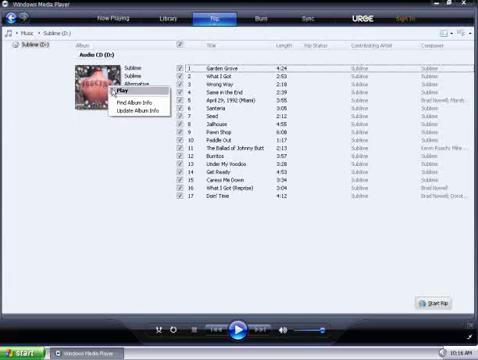
left_click(124, 100)
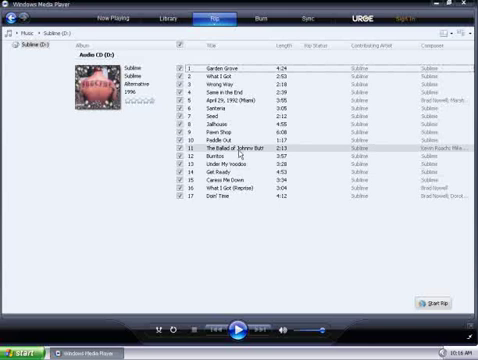
- Check the Sublime CD's tracks so every wanted song is selected for ripping
left_click(180, 48)
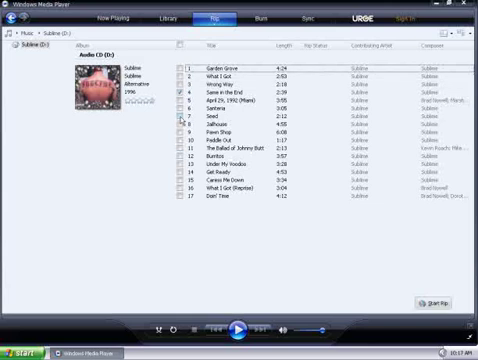
left_click(180, 122)
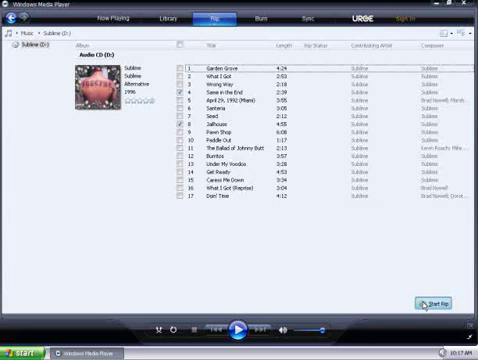
- Begin ripping the checked Sublime tracks with Start Rip
left_click(440, 304)
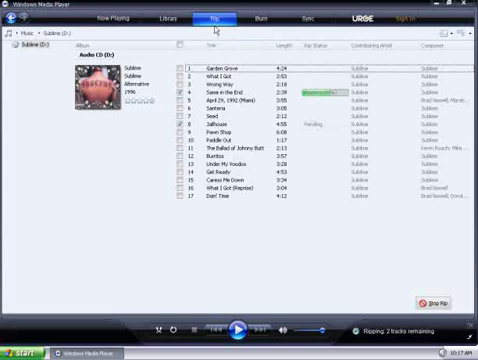
- Review the rip settings from the Rip dropdown while the tracks finish ripping
left_click(208, 18)
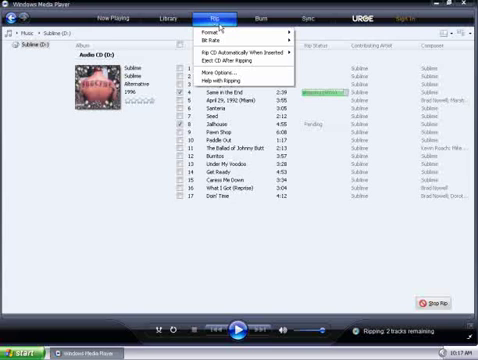
left_click(210, 72)
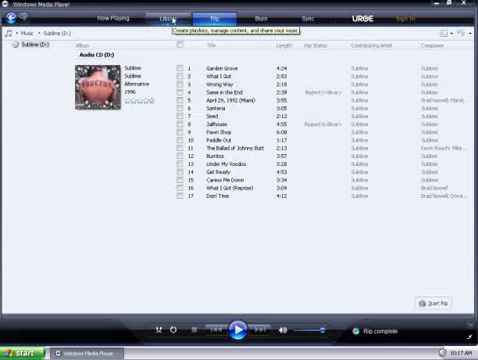
- Show the library's Songs list and locate the newly ripped Sublime album
left_click(164, 16)
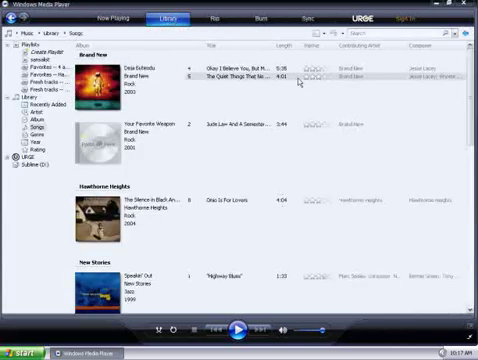
scroll("down", 3)
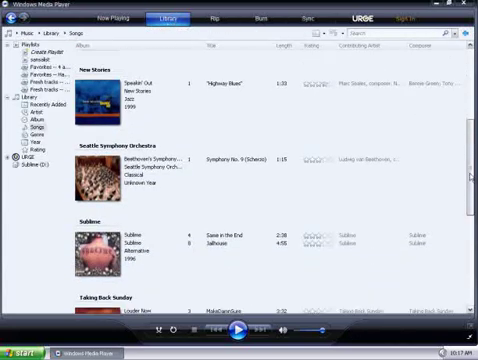
scroll("down", 3)
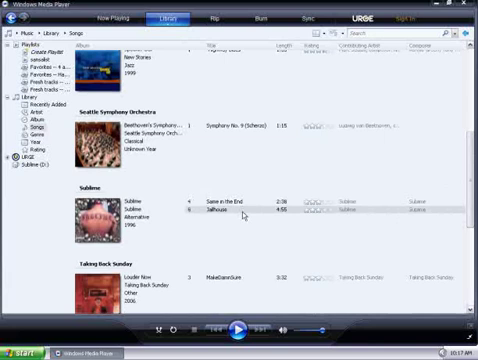